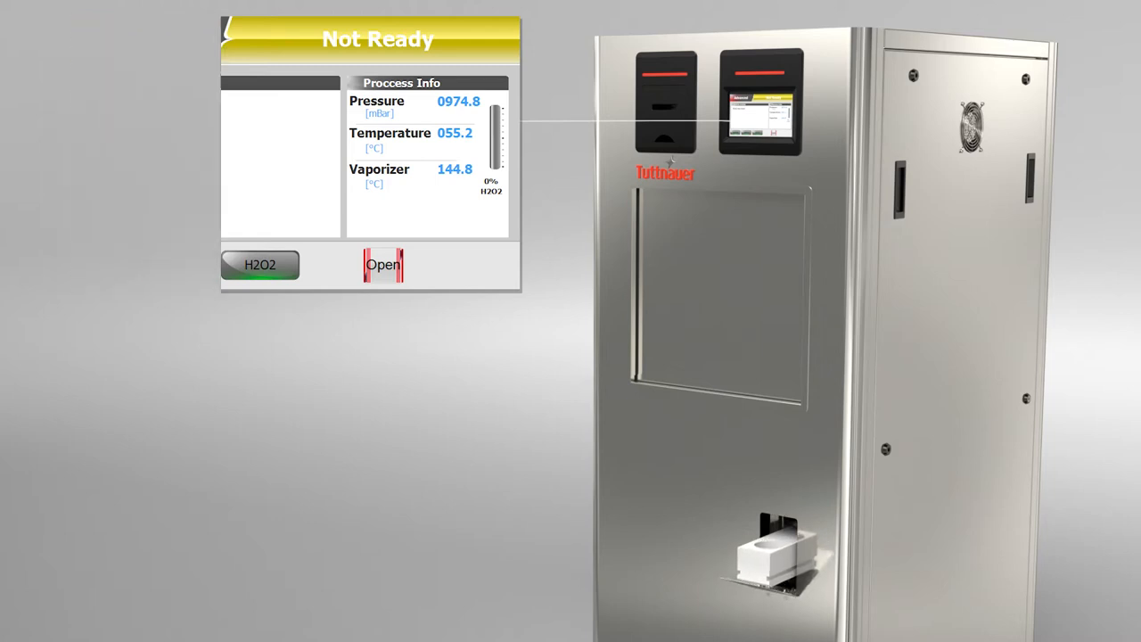
pyautogui.click(260, 264)
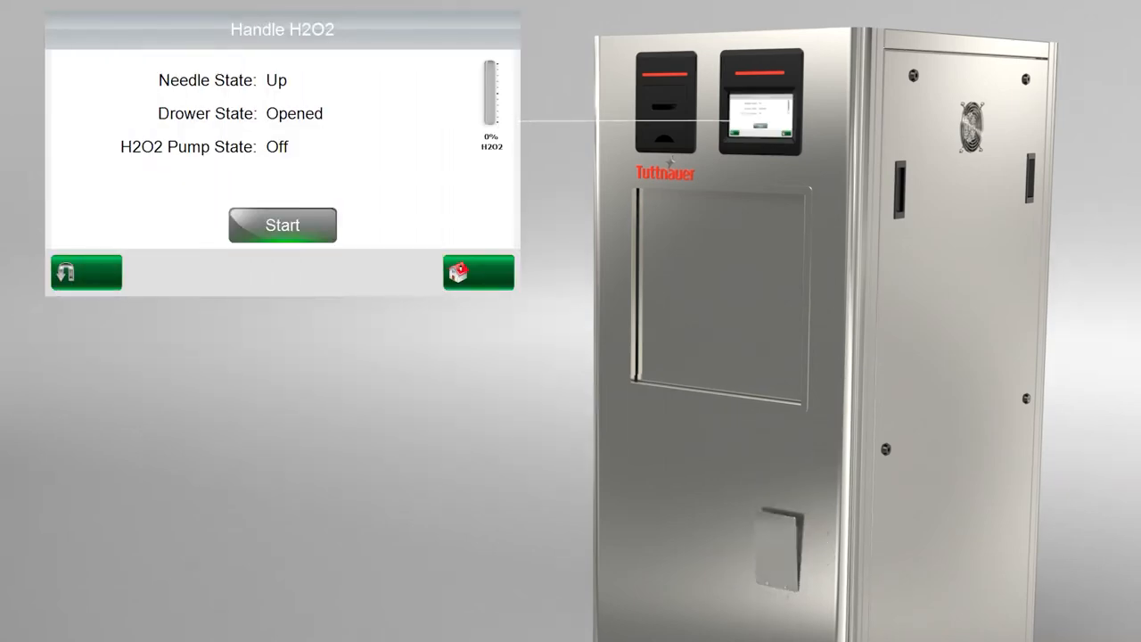